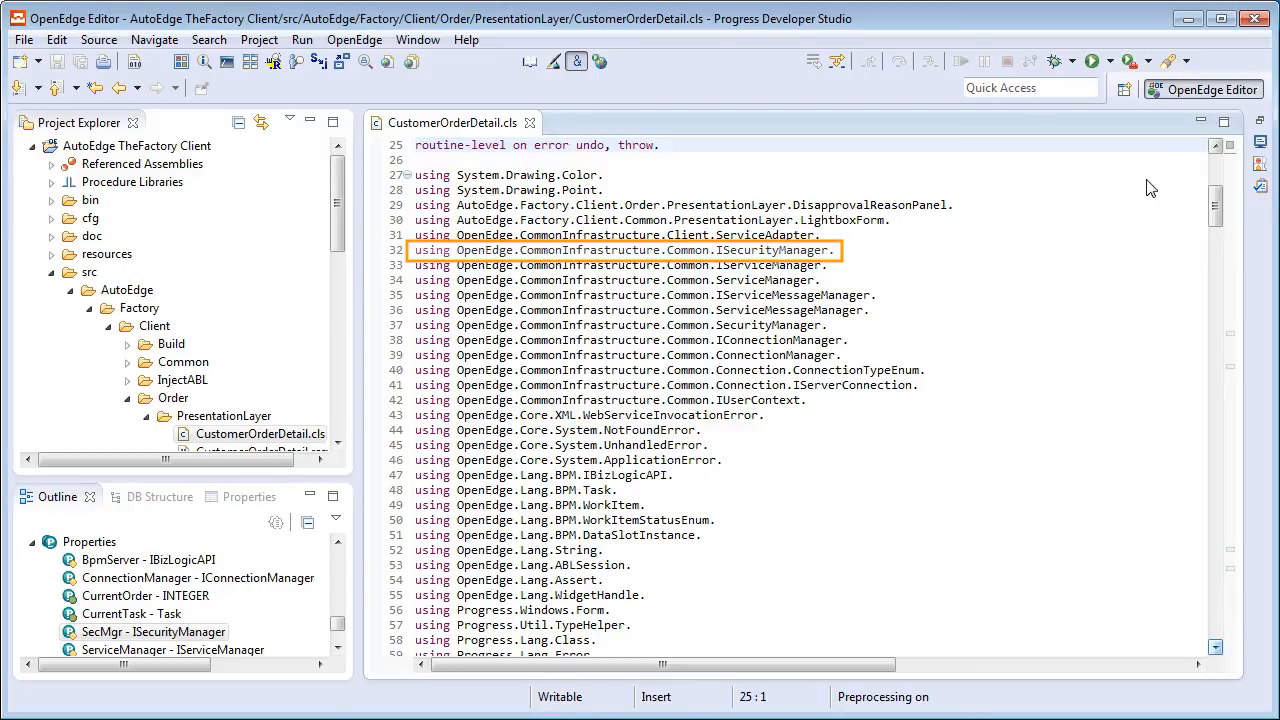
# Select ISecurityManager on line 32 and bring up Find/Replace for it.
pyautogui.doubleClick(772, 256)
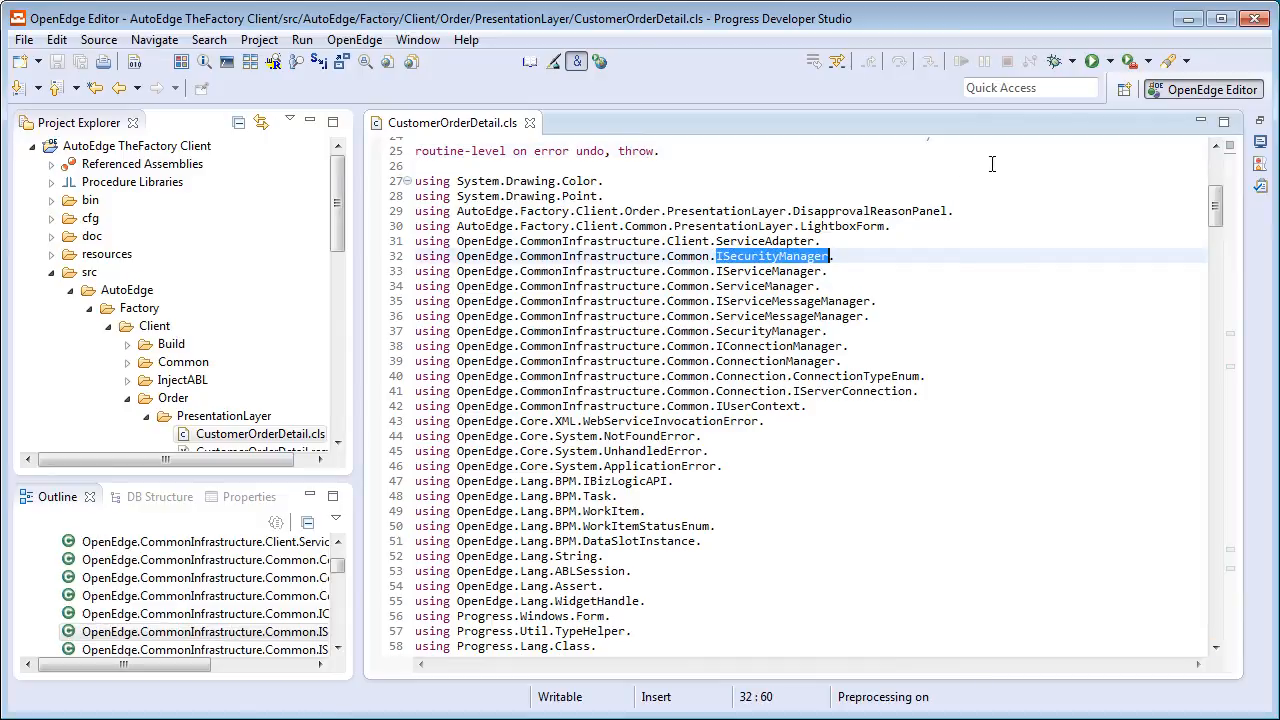
pyautogui.press('Ctrl+f')
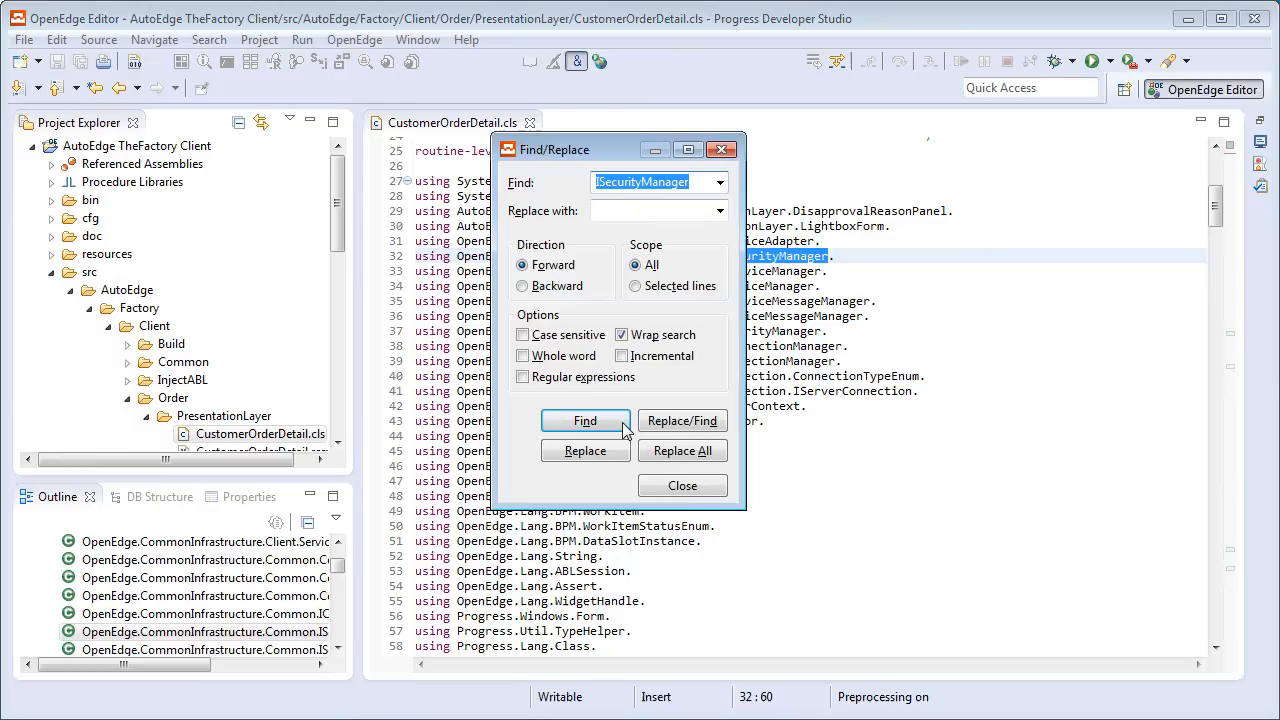
# Find the next ISecurityManager use, dismiss the search, and add 'using Object.' on line 60.
pyautogui.click(585, 420)
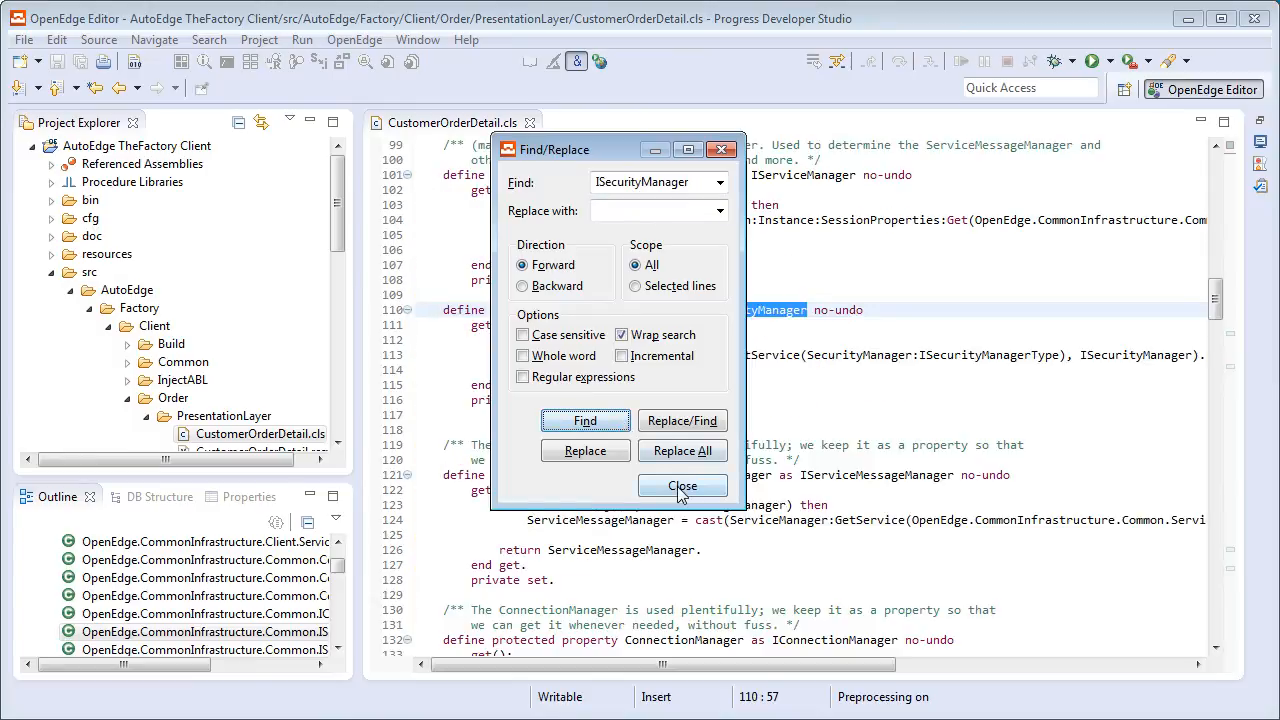
pyautogui.click(682, 486)
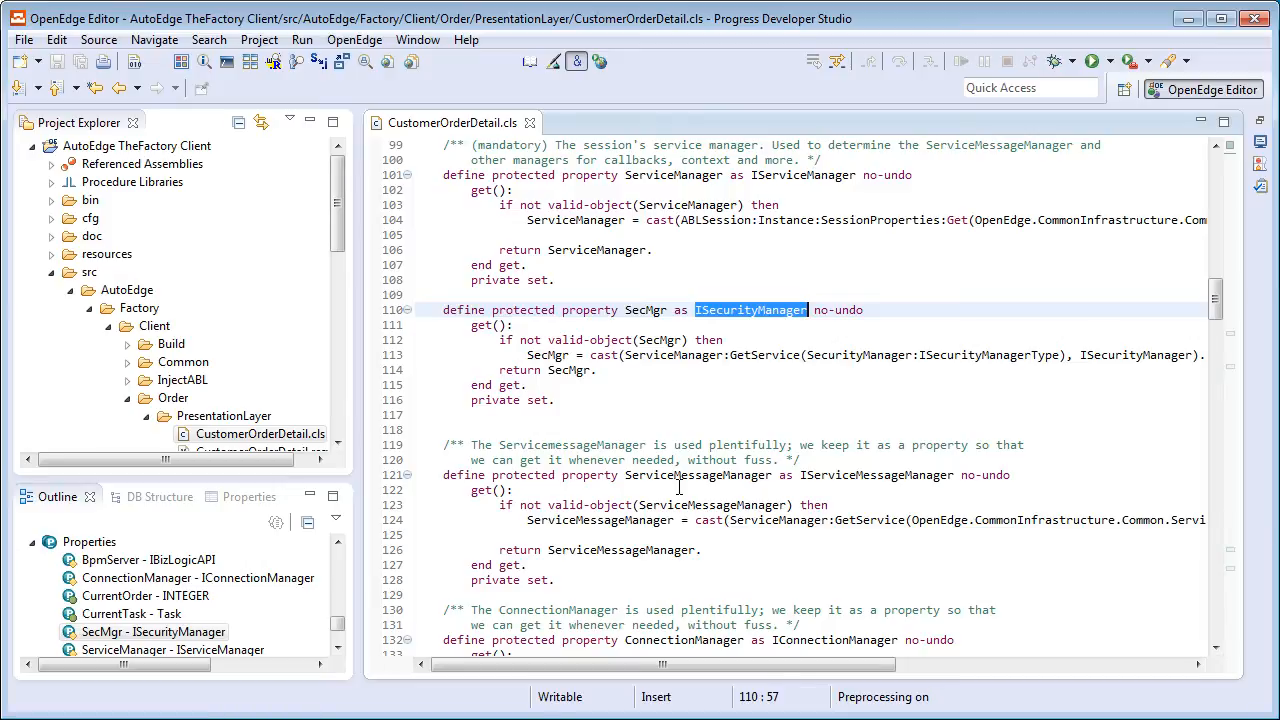
pyautogui.moveTo(805, 349)
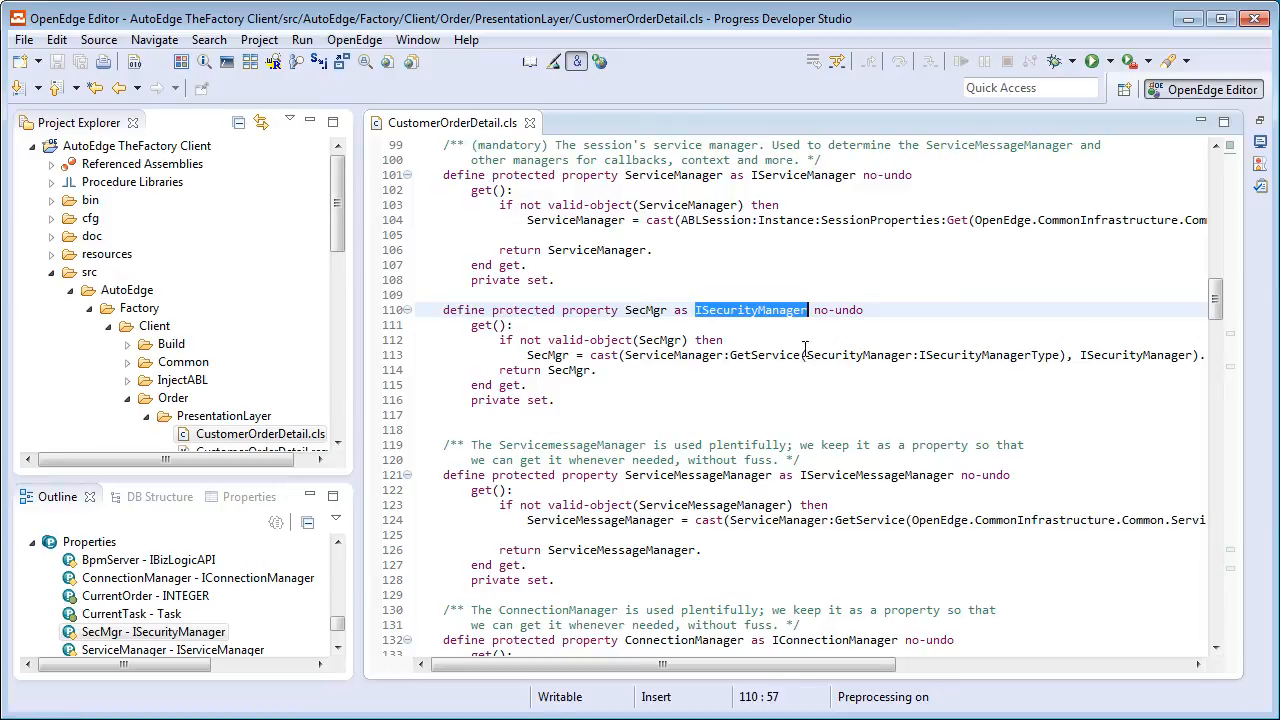
pyautogui.moveTo(751, 309)
pyautogui.write('using Object.')
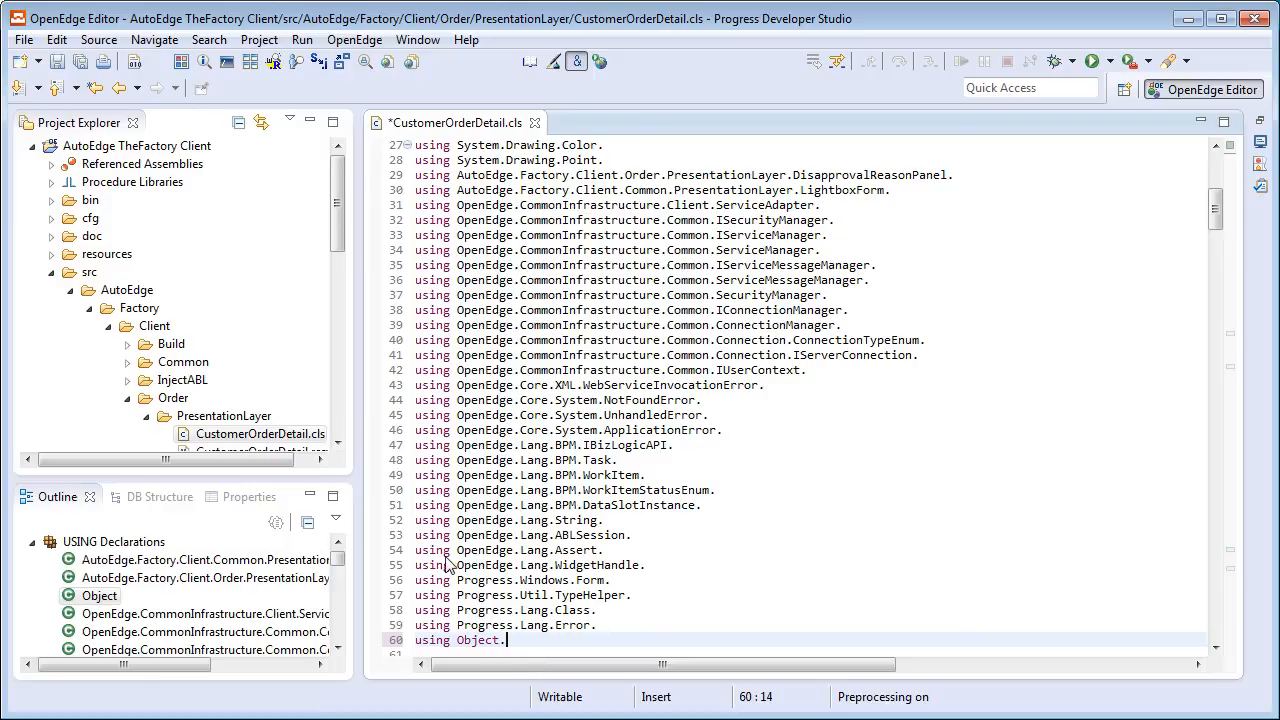
pyautogui.moveTo(410, 57)
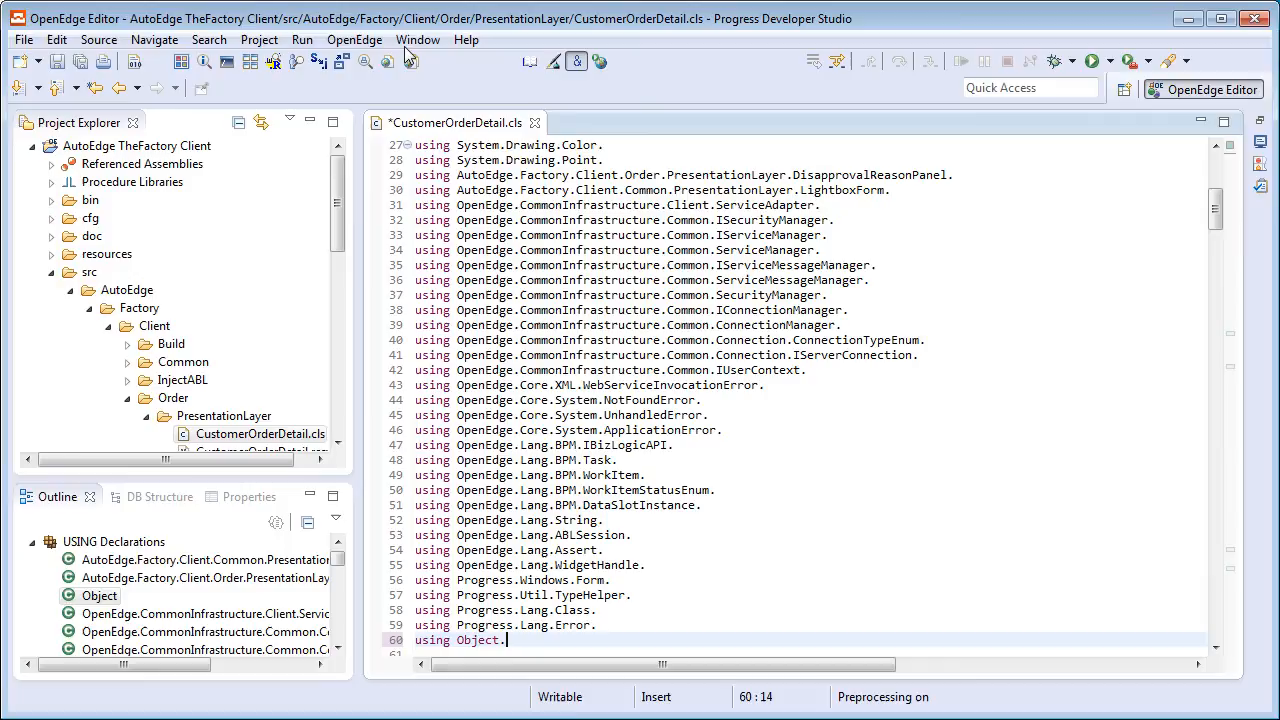
pyautogui.click(417, 39)
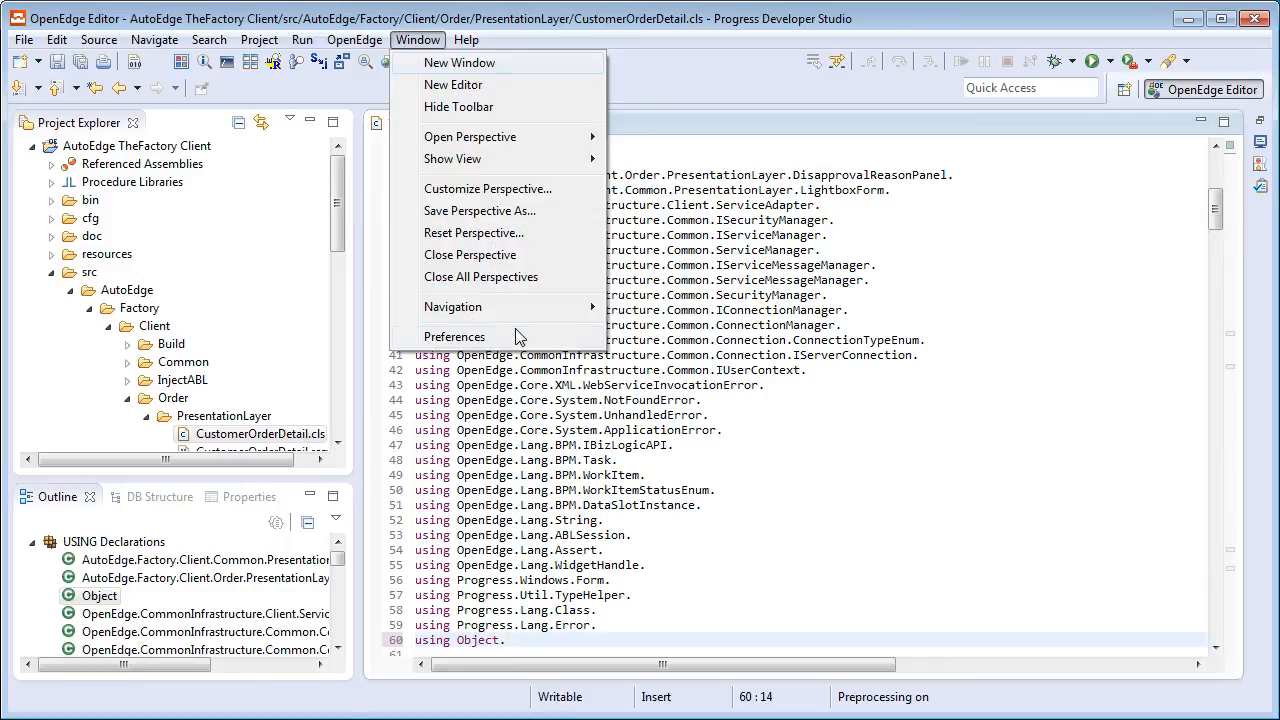
# Reach the Progress OpenEdge > Advanced > USING Statements preferences page.
pyautogui.click(455, 336)
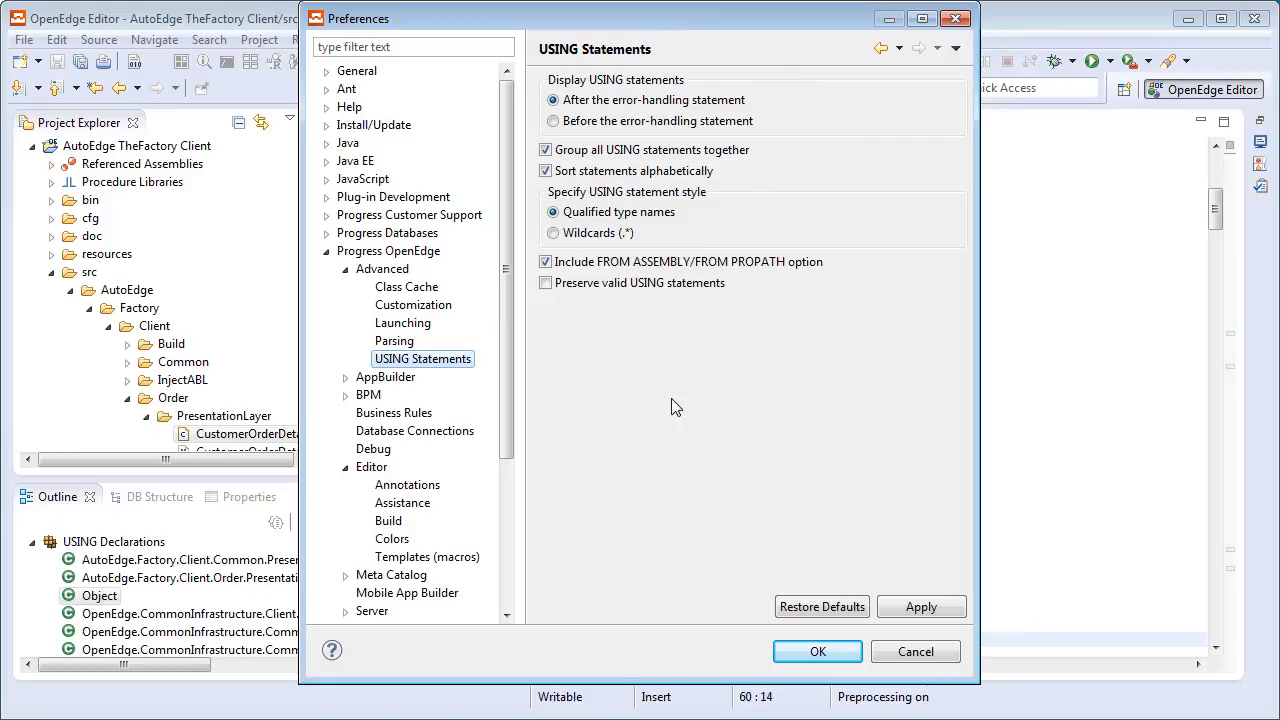
pyautogui.moveTo(410, 511)
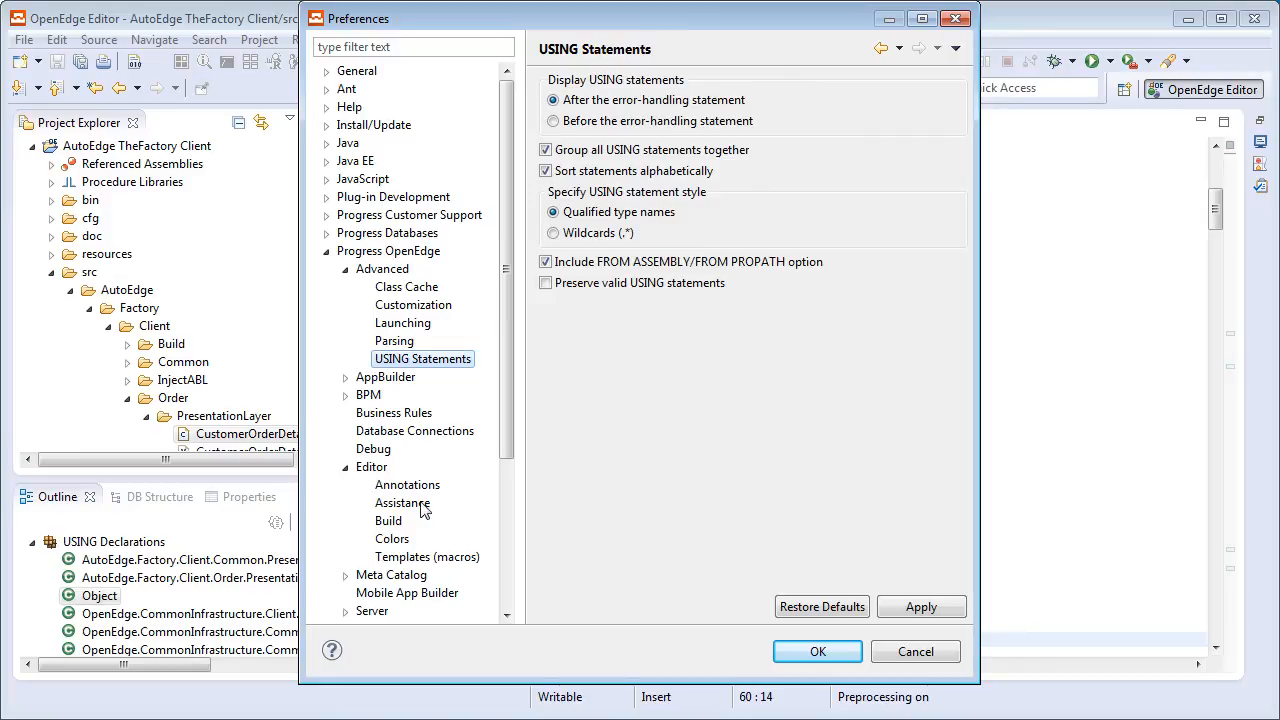
# Review the Editor > Assistance preferences and close the Preferences dialog.
pyautogui.click(402, 503)
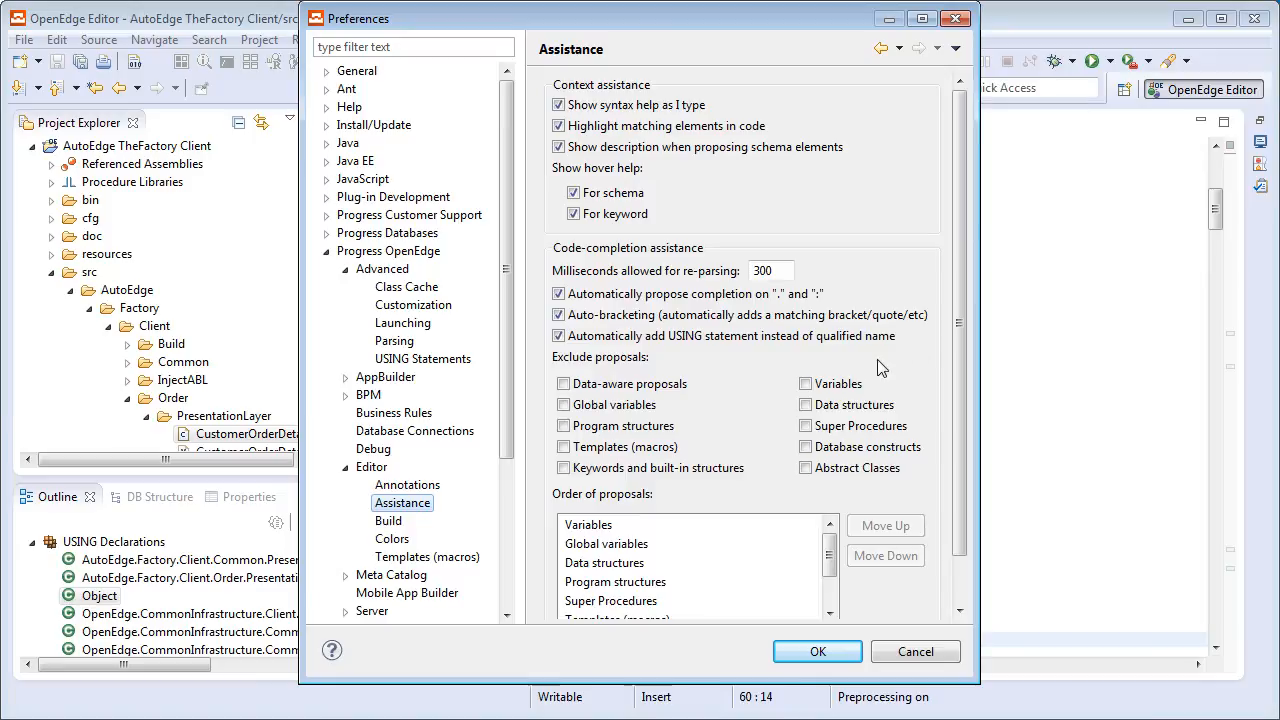
pyautogui.click(818, 651)
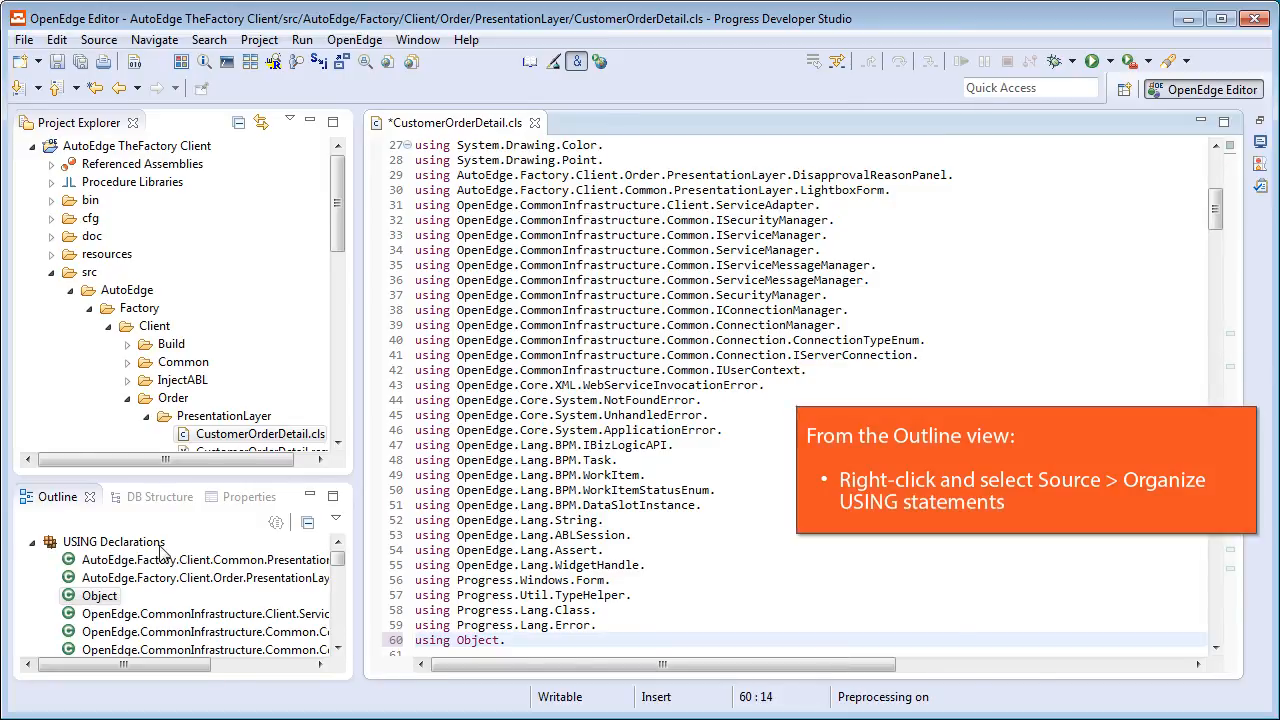
# Run Source > Organize USING Statements from the Outline's USING Declarations node.
pyautogui.rightClick(113, 542)
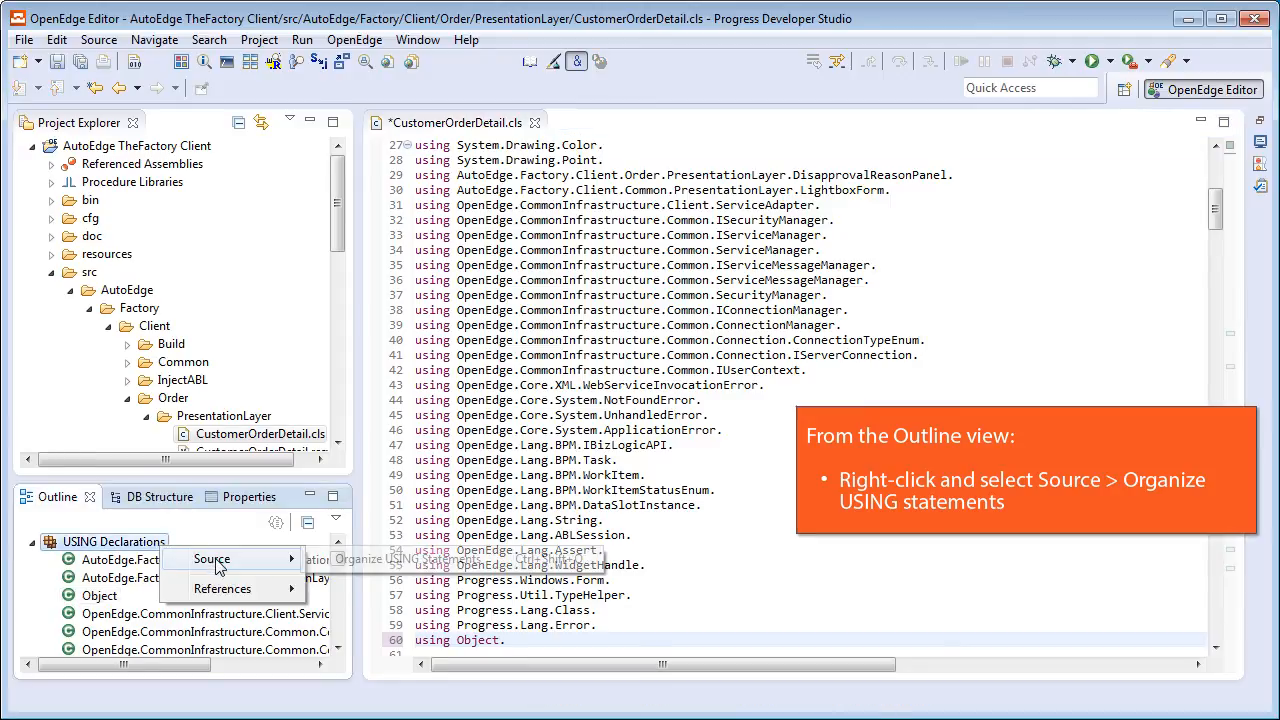
pyautogui.moveTo(212, 558)
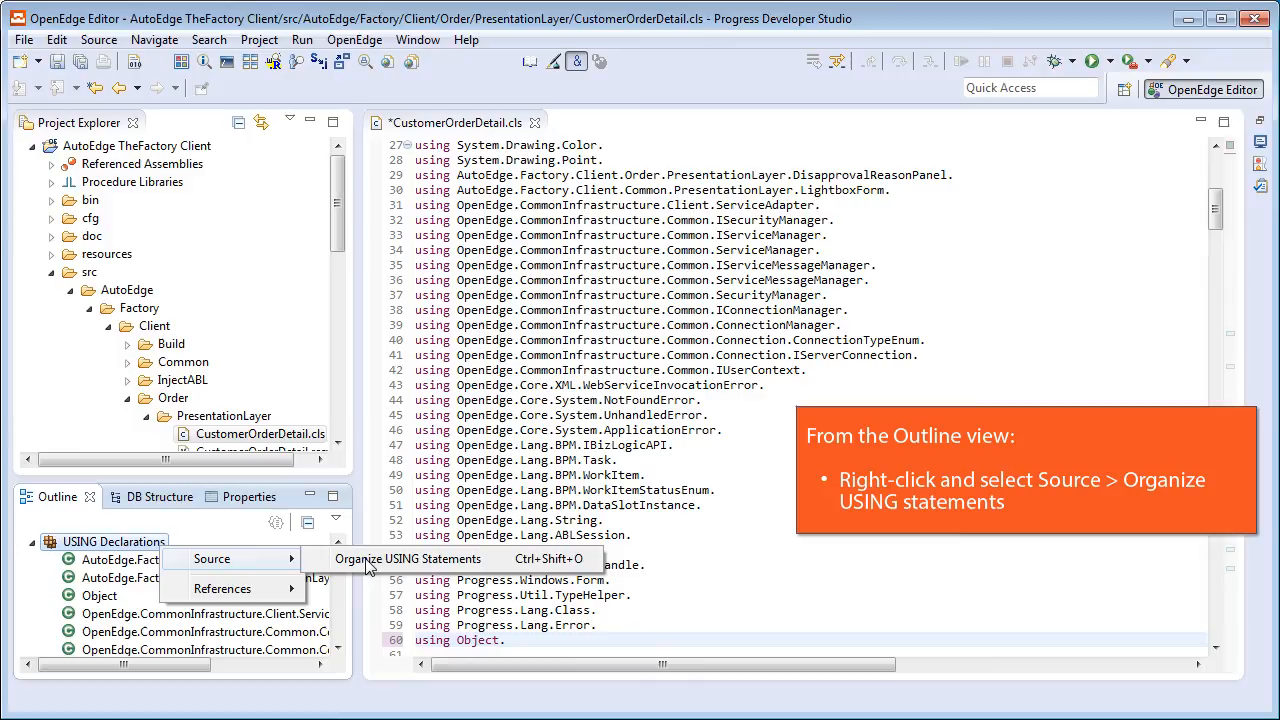
pyautogui.click(408, 559)
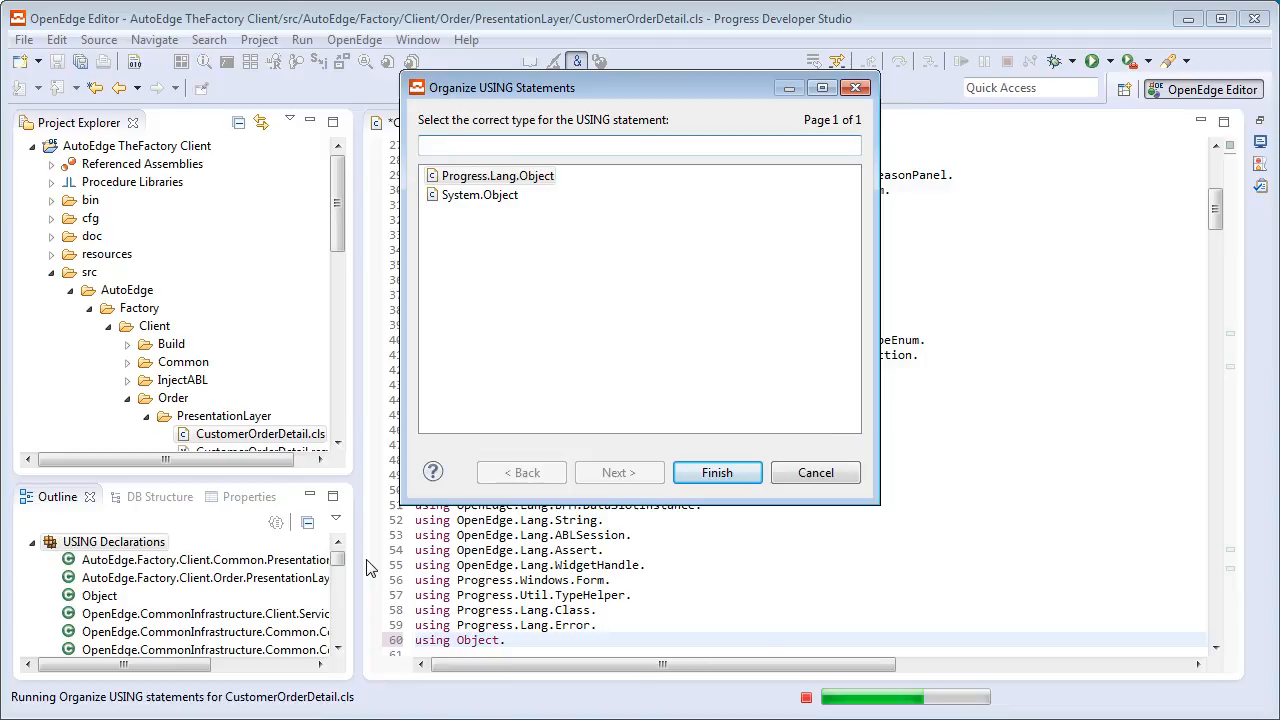
# Resolve Object as Progress.Lang.Object and finish, rewriting the USING list sorted with FROM PROPATH/ASSEMBLY.
pyautogui.click(495, 175)
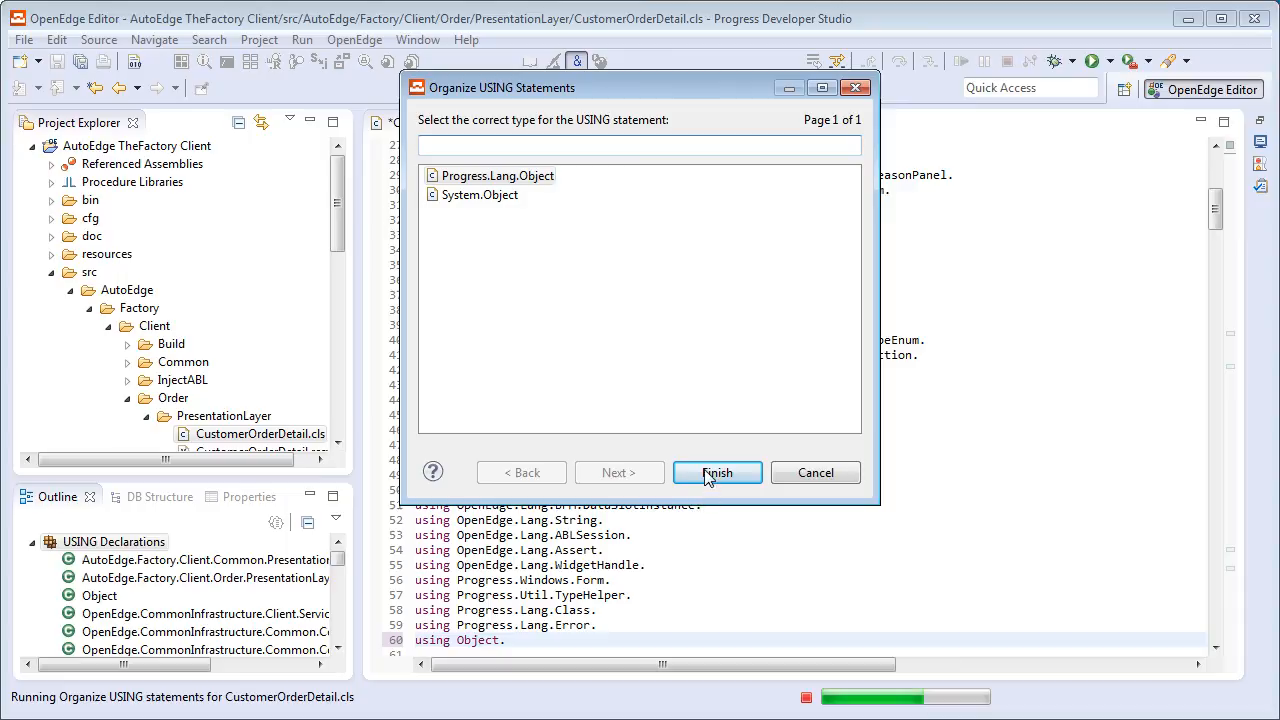
pyautogui.click(717, 472)
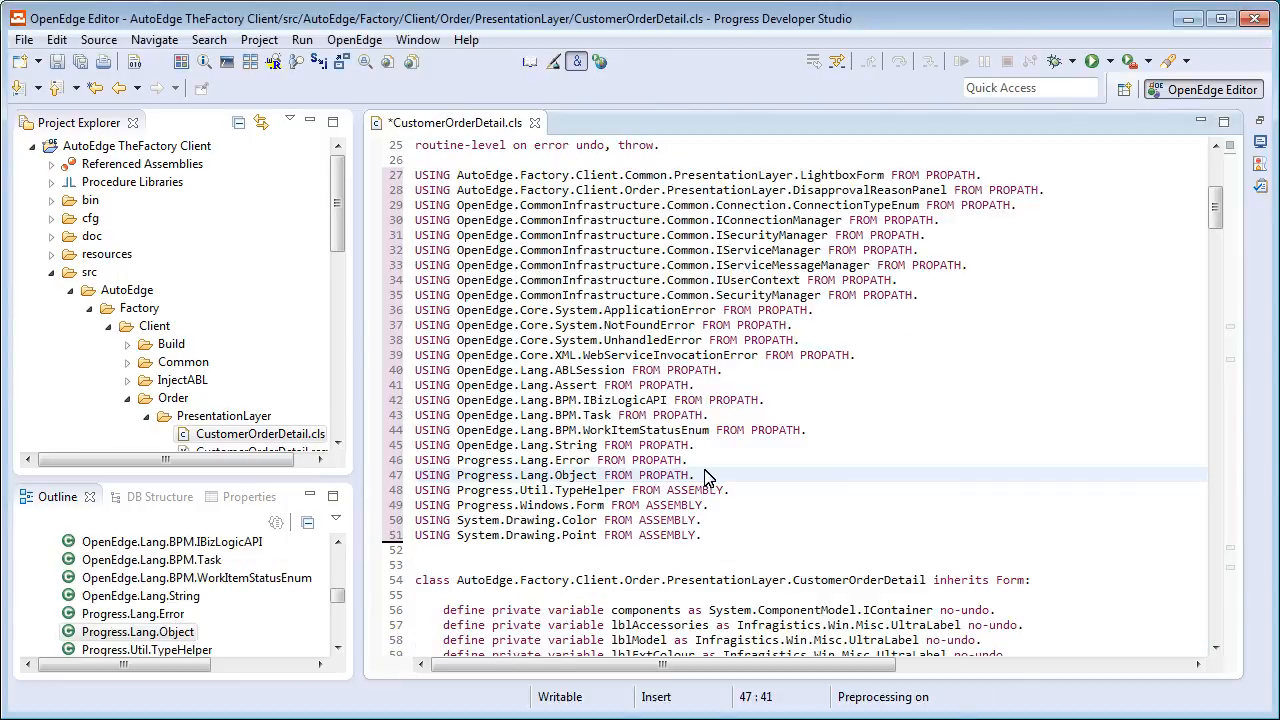